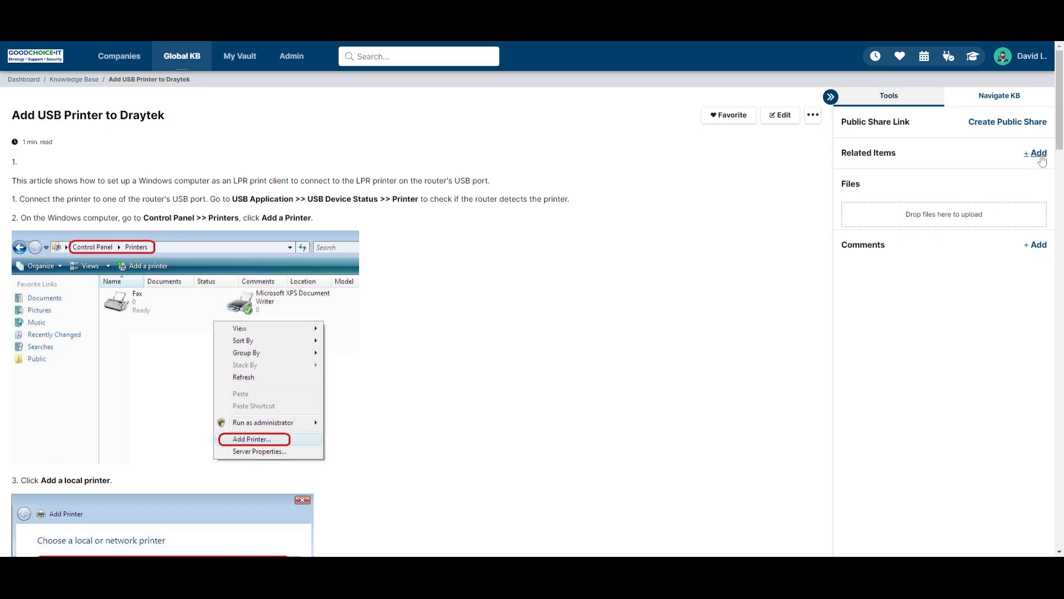
- Relate the 'Adding a Draytek Router to ACS2' article found via 'dray', then reopen the article for editing
left_click(1036, 153)
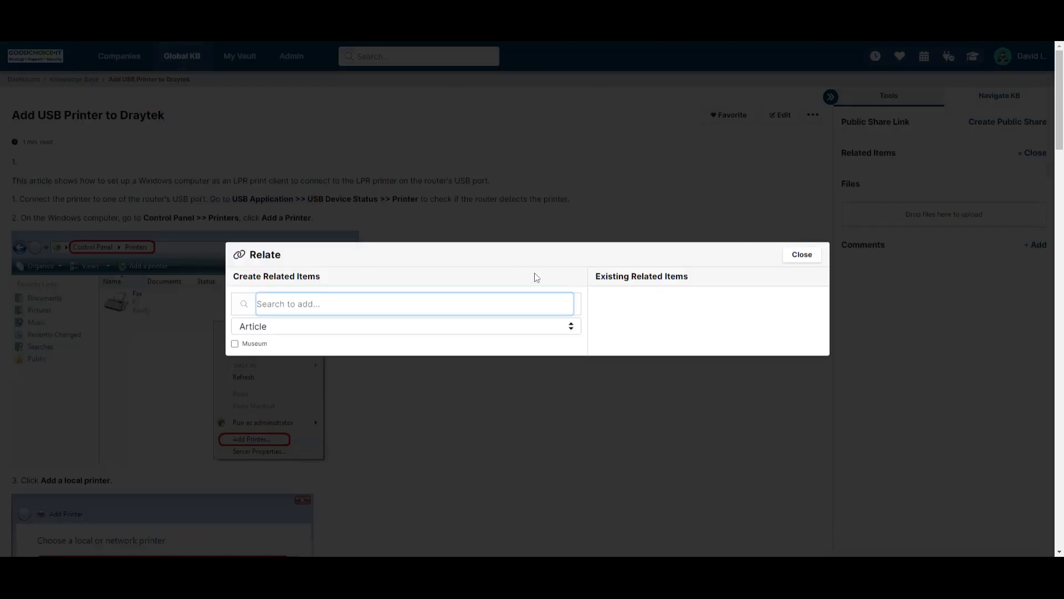
type("dray")
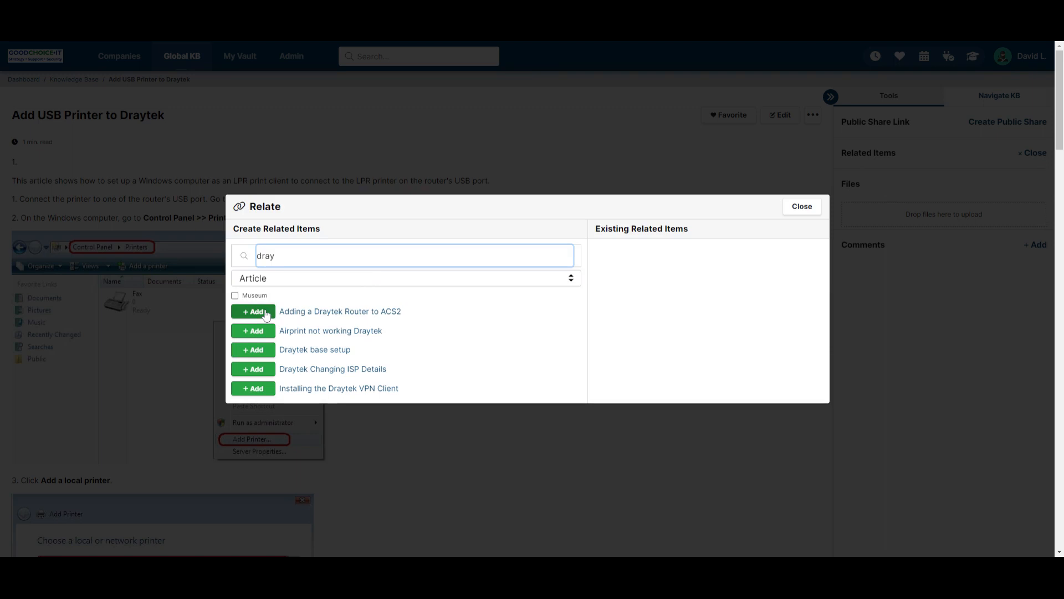
left_click(253, 312)
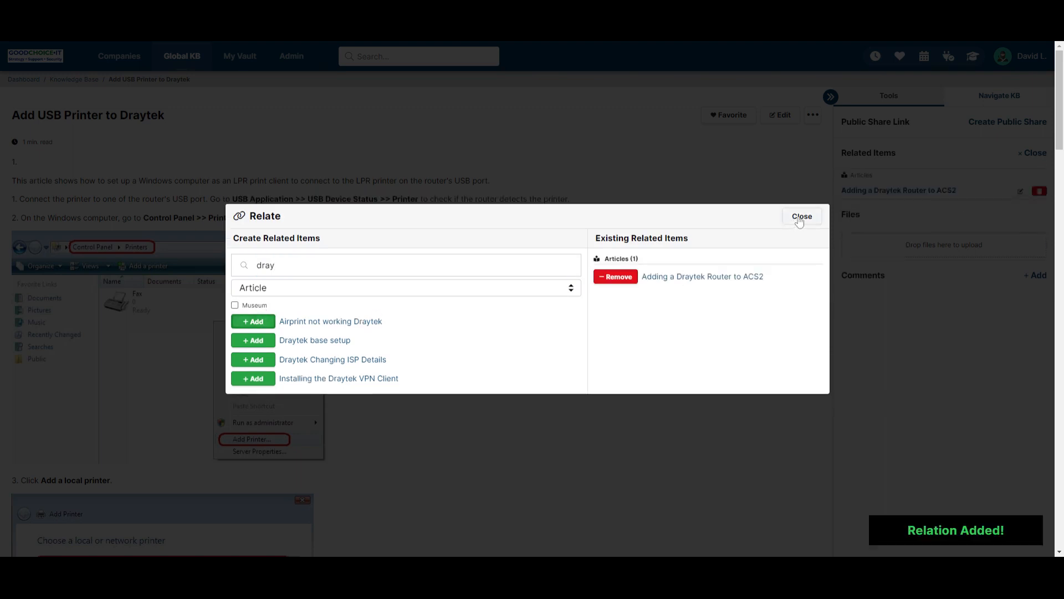
left_click(800, 216)
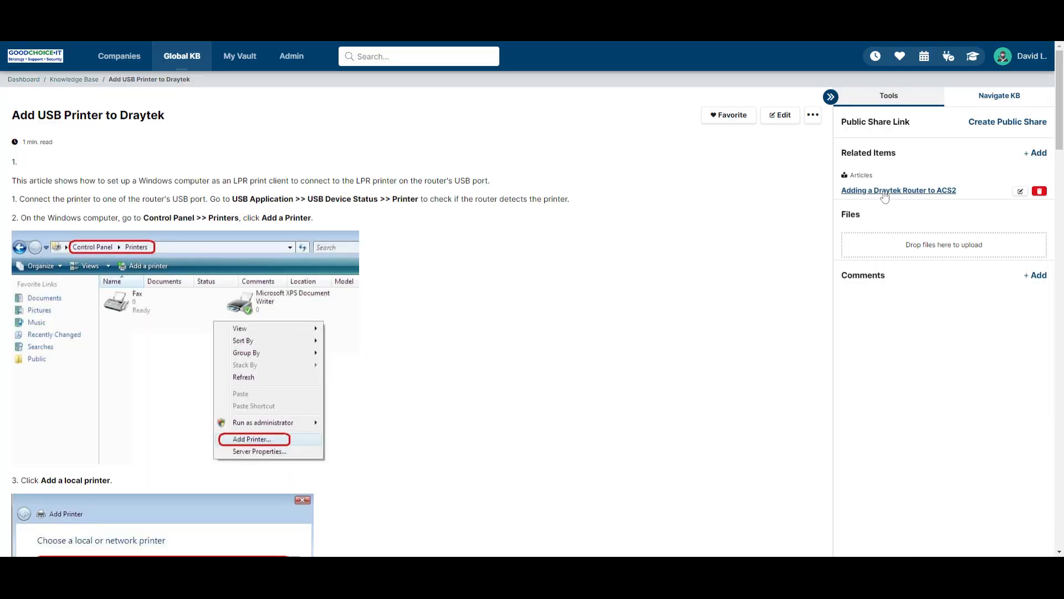
mouse_move(784, 114)
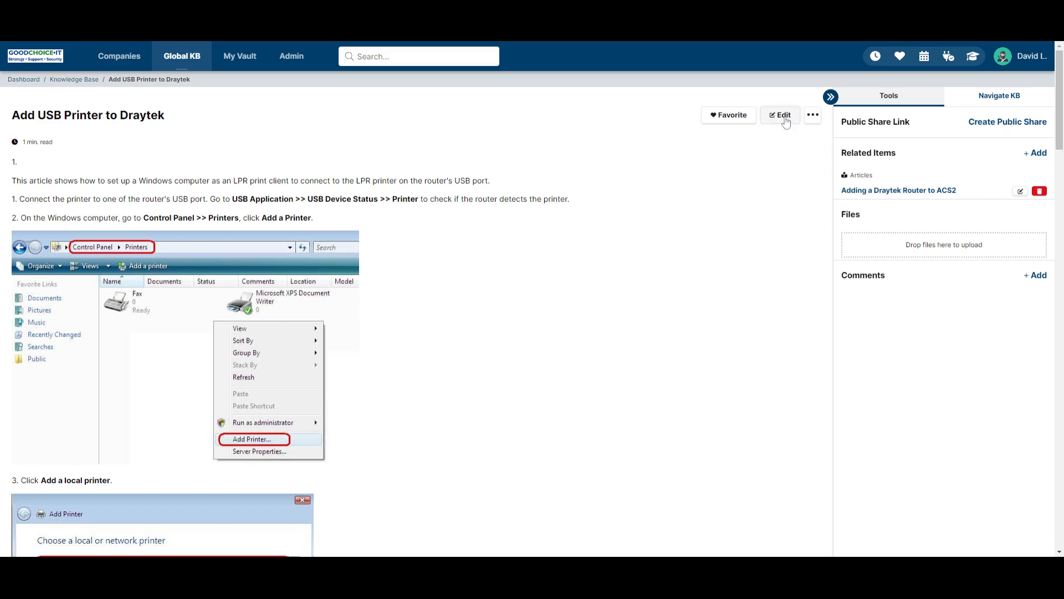
left_click(780, 114)
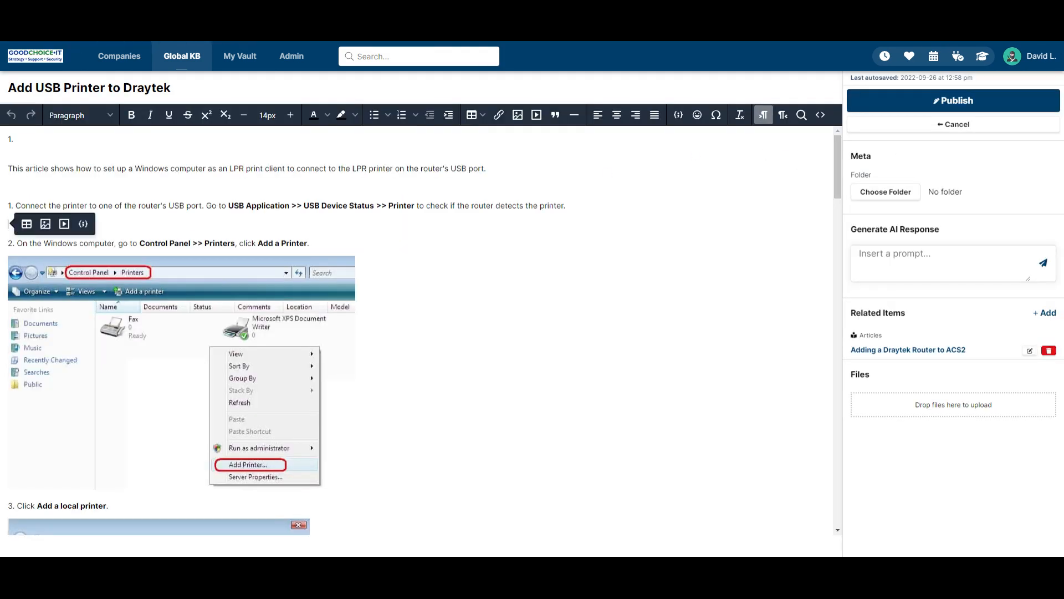
- Insert a 'test' link to the ACS2 Draytek router article URL that opens in a new window
left_click(498, 114)
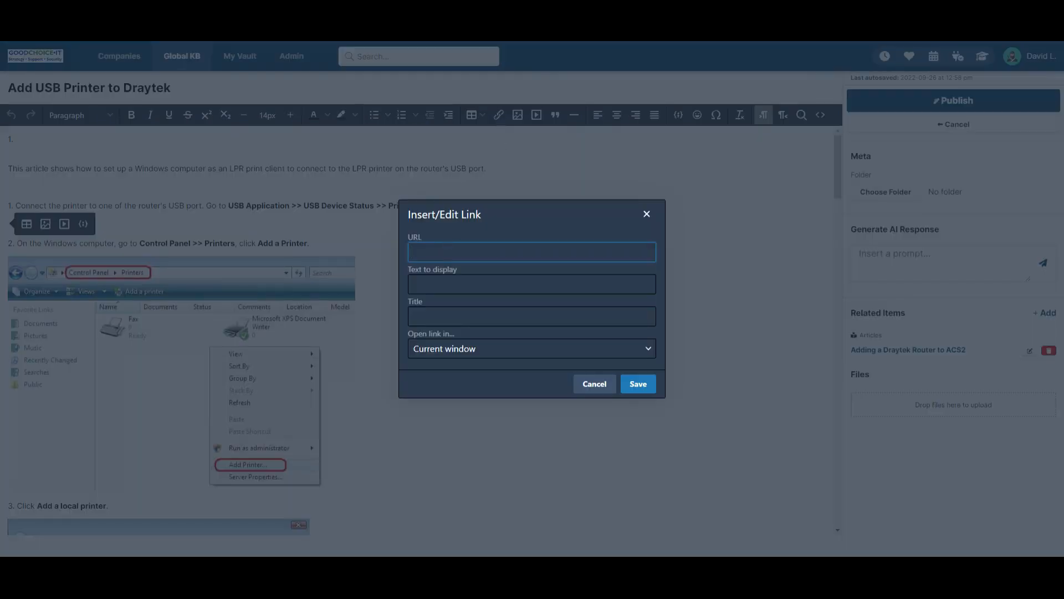
type("https://goodchoiceit.huducloud.com/kba/adding-a-draytek-router-to-acs2-d166058c2a0d")
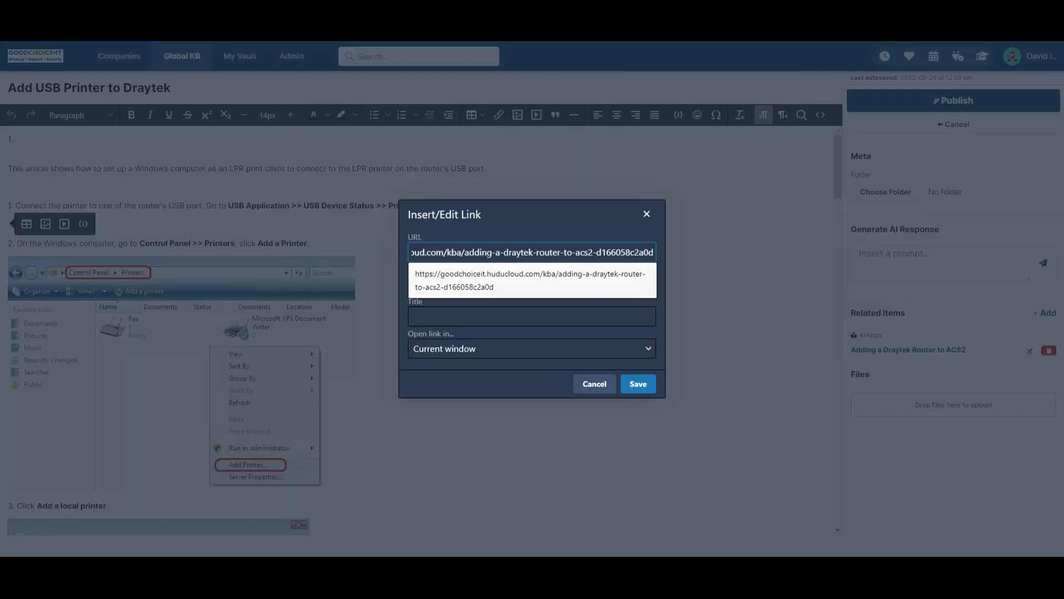
left_click(531, 280)
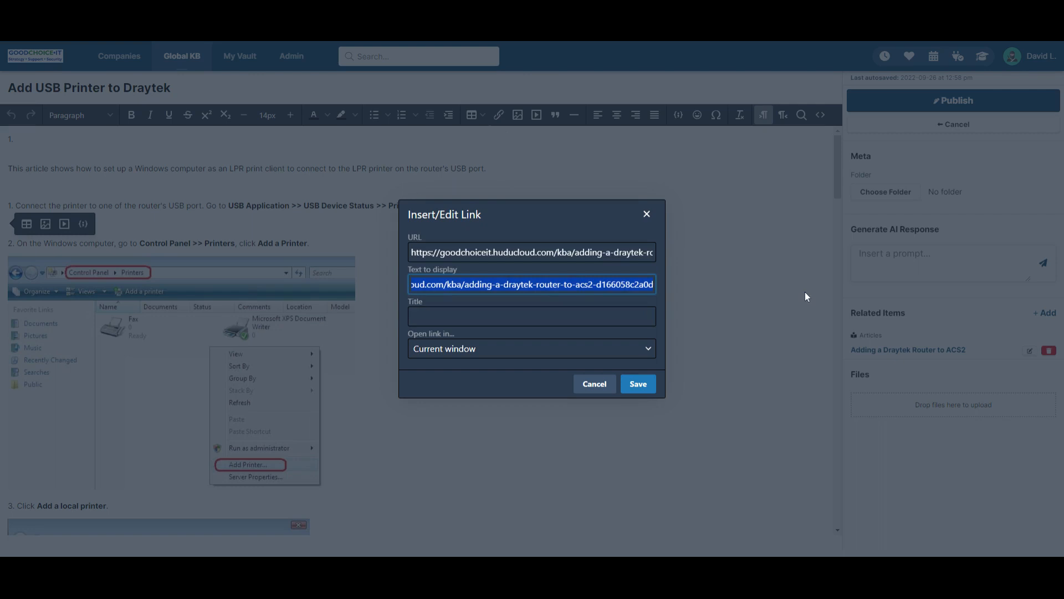
left_click(531, 348)
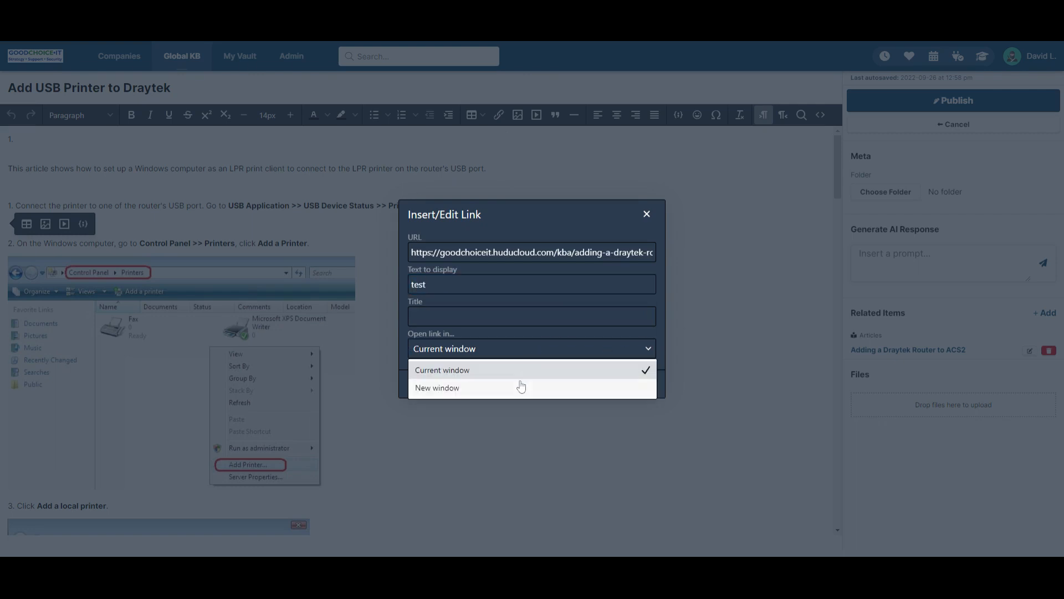
left_click(437, 388)
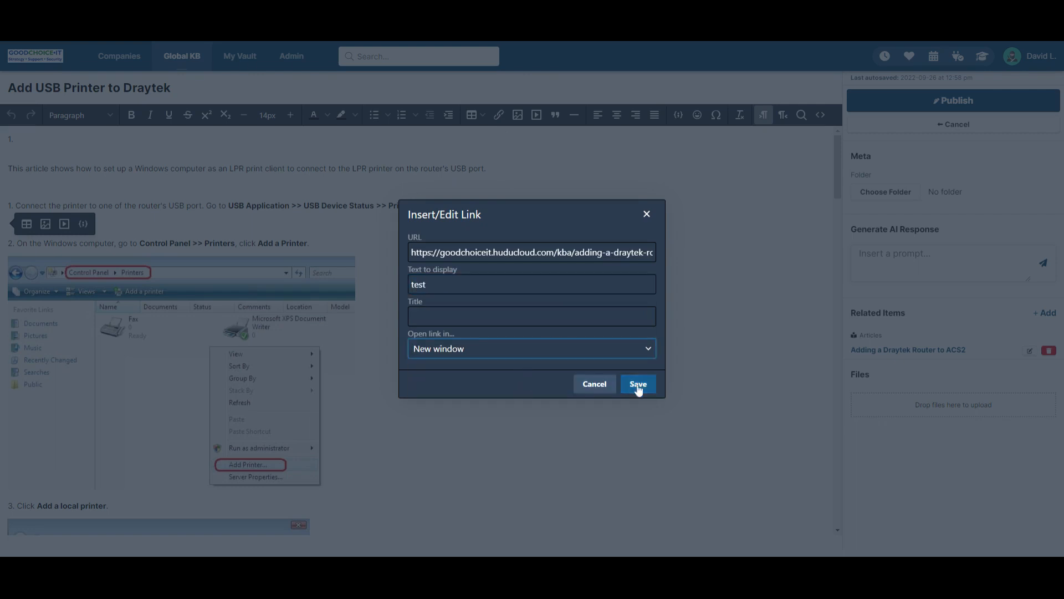
left_click(637, 384)
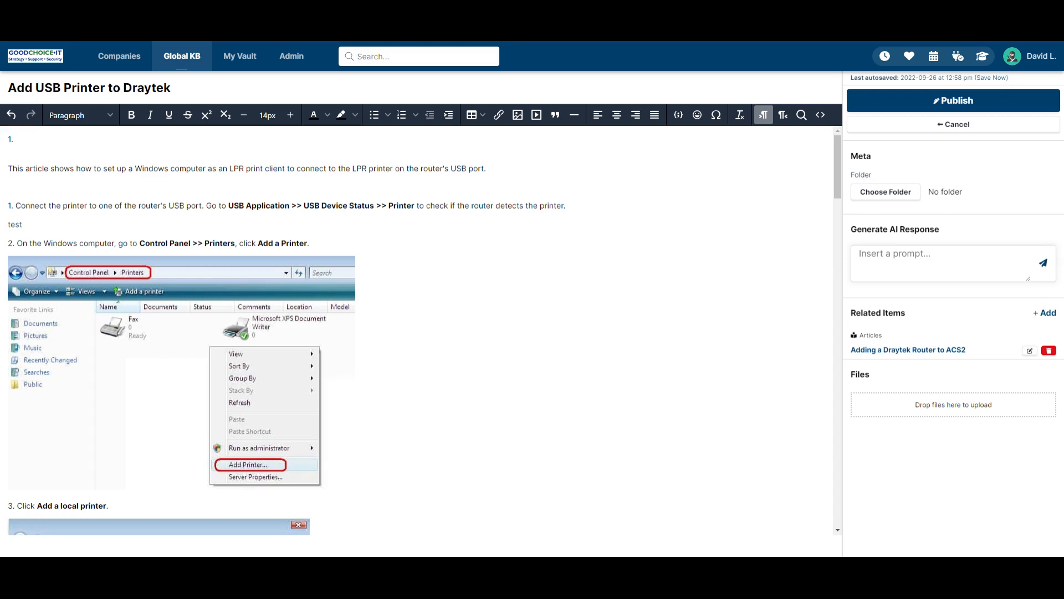